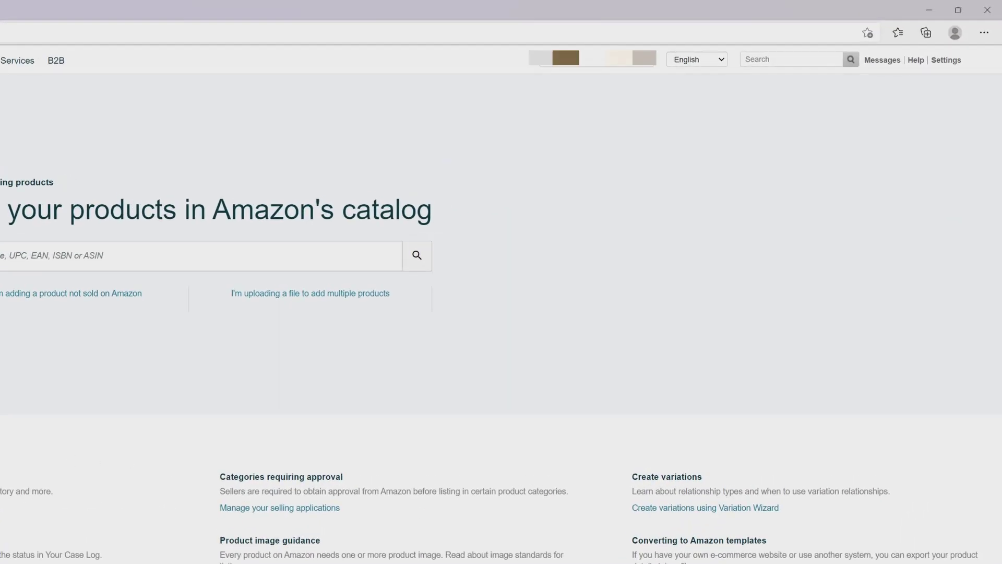
mouse_move(818, 394)
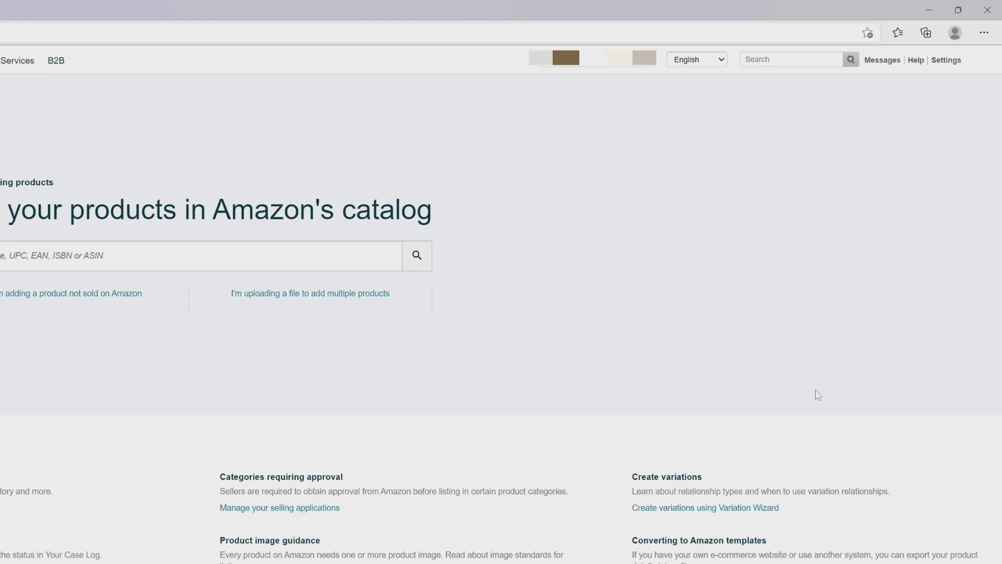
Go to Shipping Settings from the Settings menu in the top navigation
left_click(947, 60)
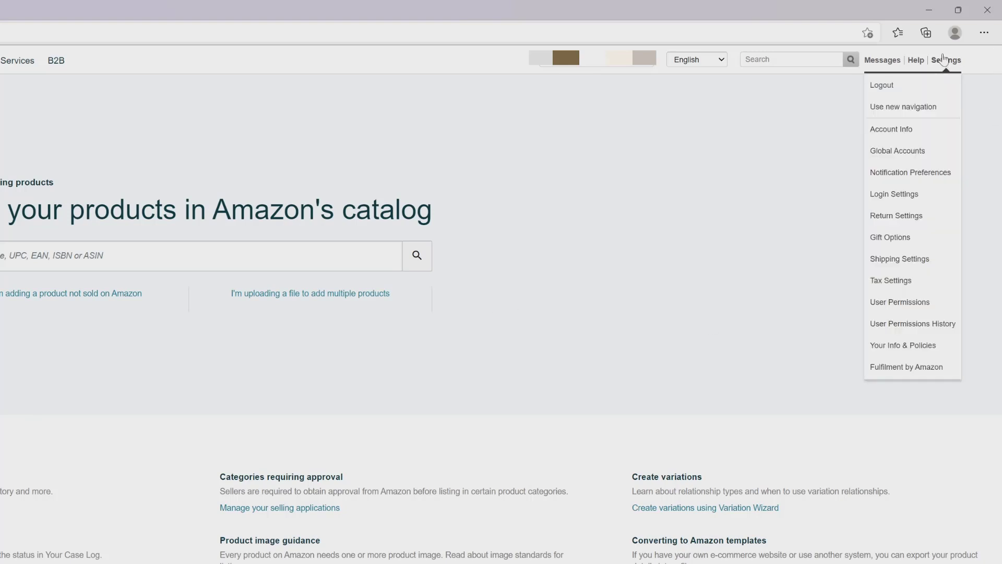
mouse_move(914, 269)
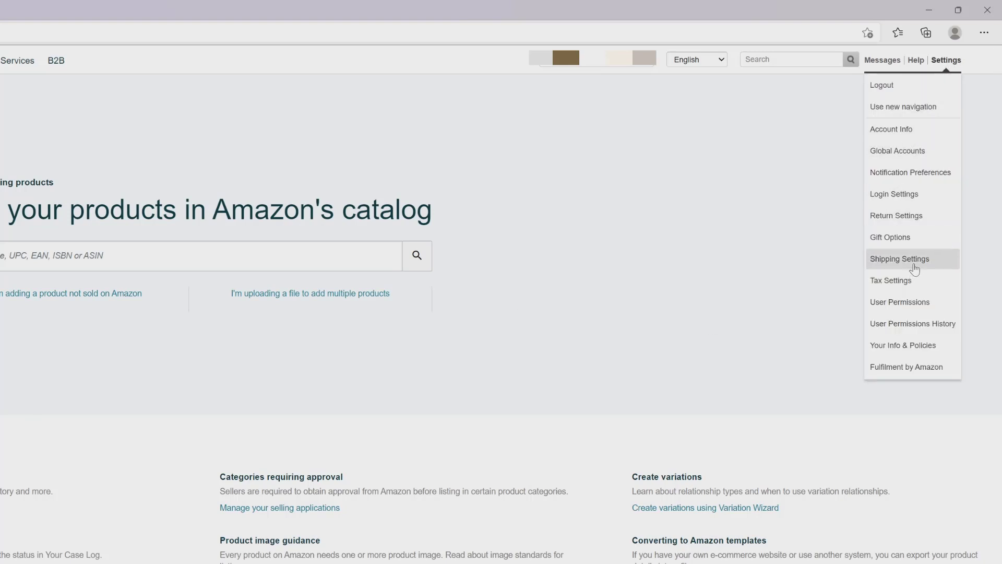
left_click(900, 259)
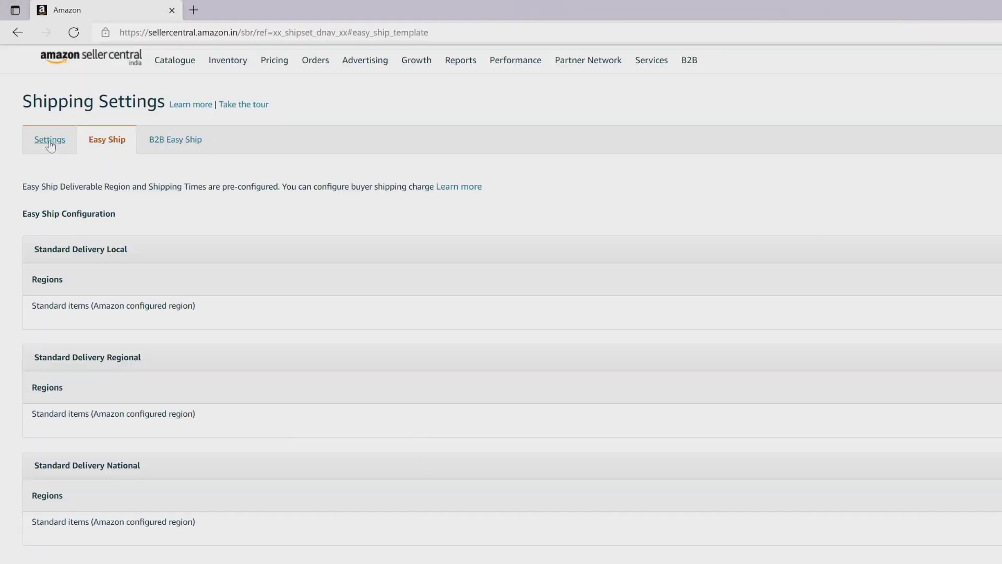
Show the general shipping settings and begin editing the Monday–Saturday operating days
left_click(49, 139)
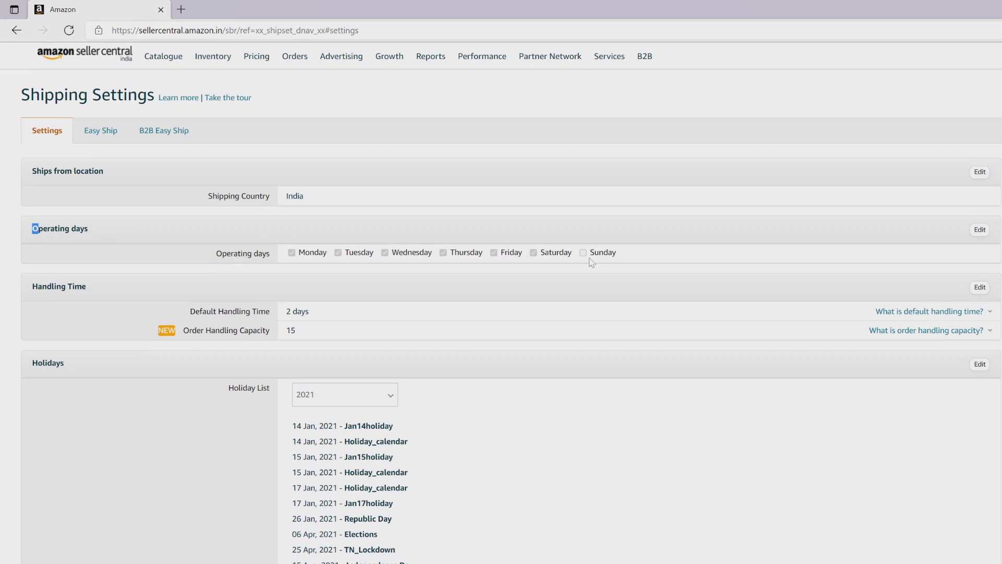
mouse_move(632, 265)
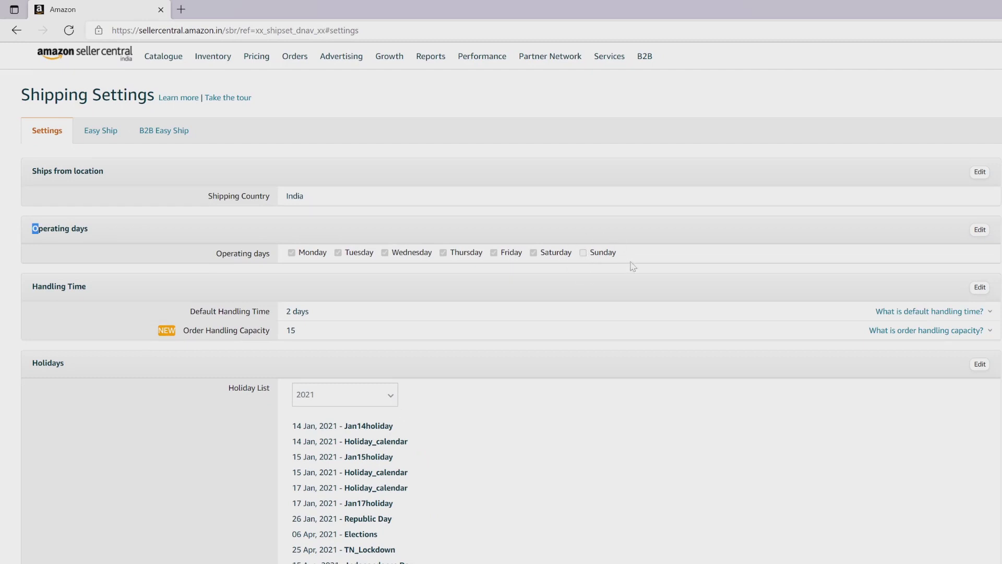
mouse_move(650, 254)
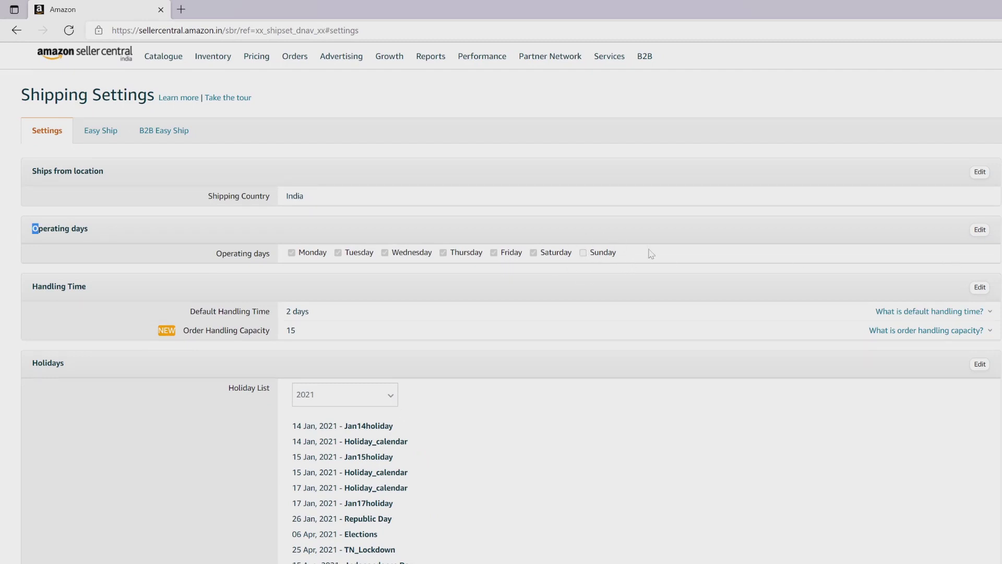
mouse_move(980, 244)
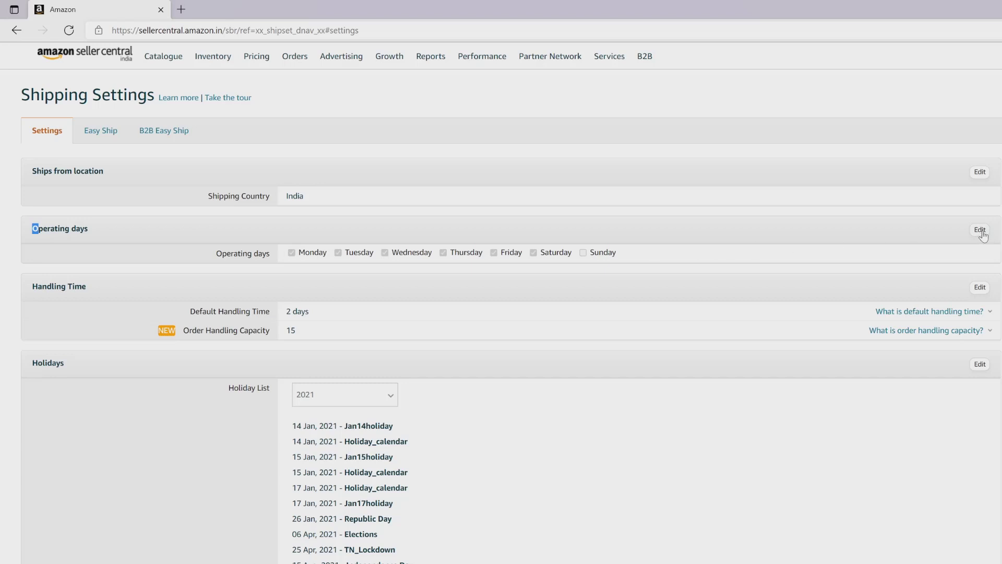
left_click(980, 229)
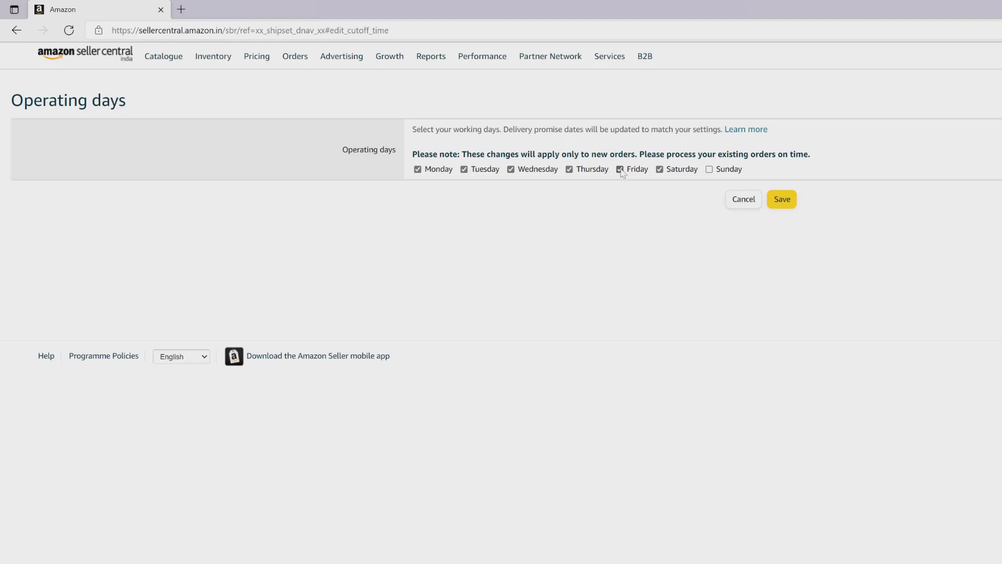
Tick Sunday and re-tick Friday and Wednesday so all seven days are operating days
left_click(620, 168)
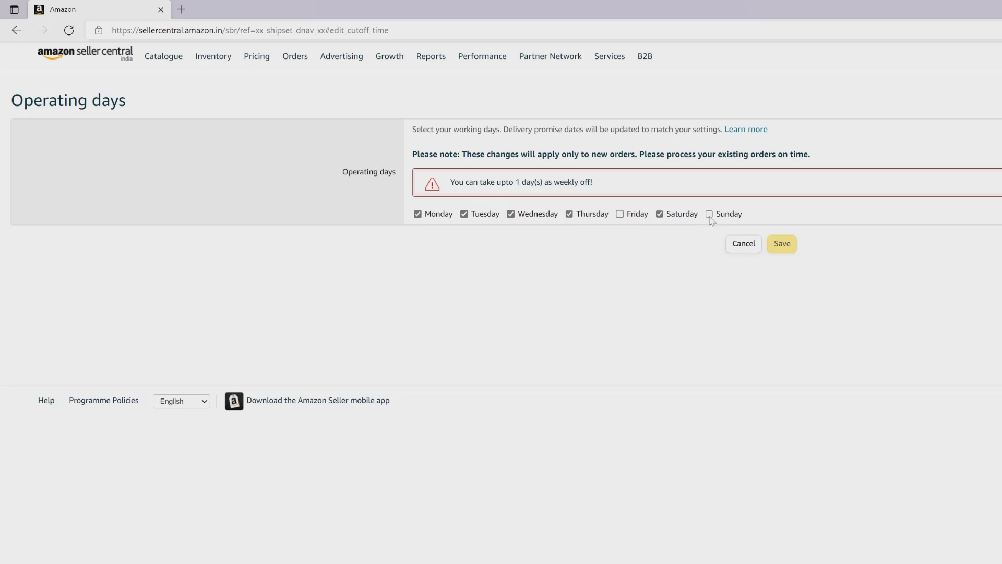
left_click(709, 214)
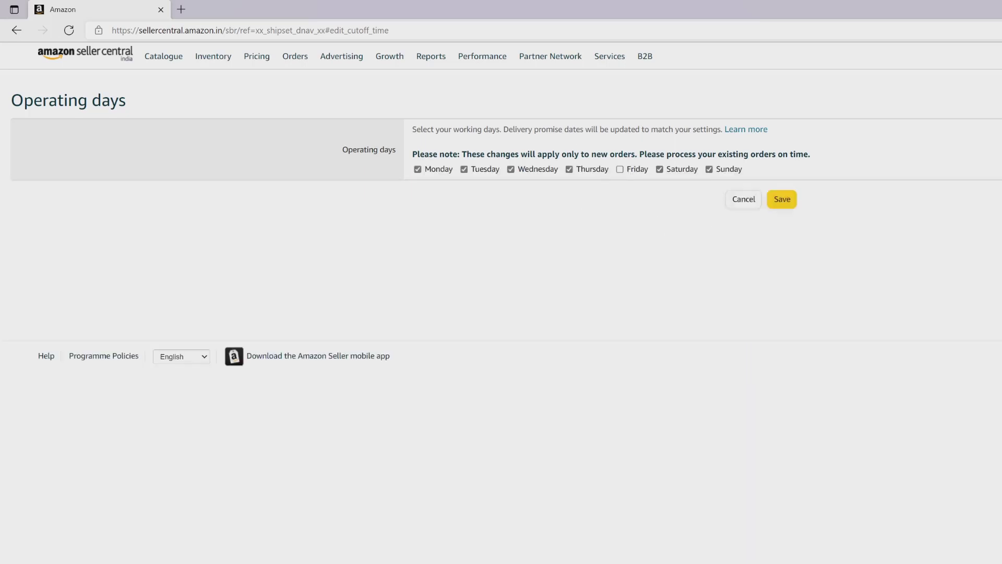
left_click(620, 169)
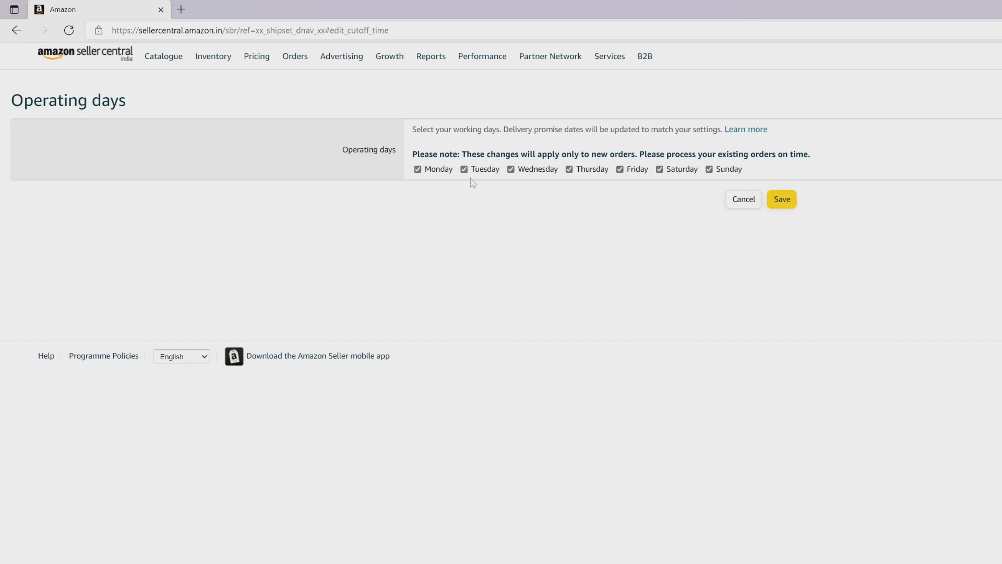
mouse_move(596, 189)
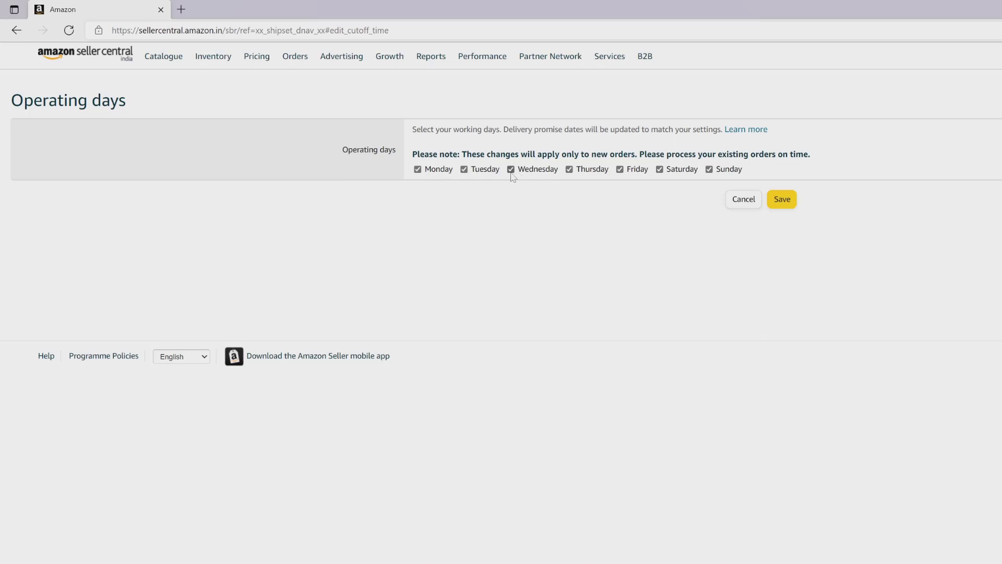
left_click(511, 169)
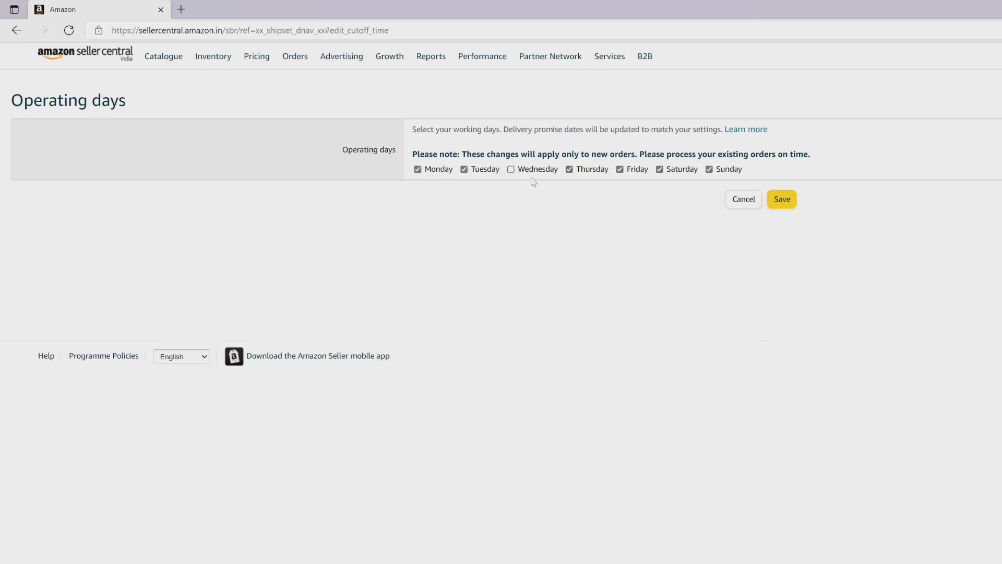
left_click(511, 168)
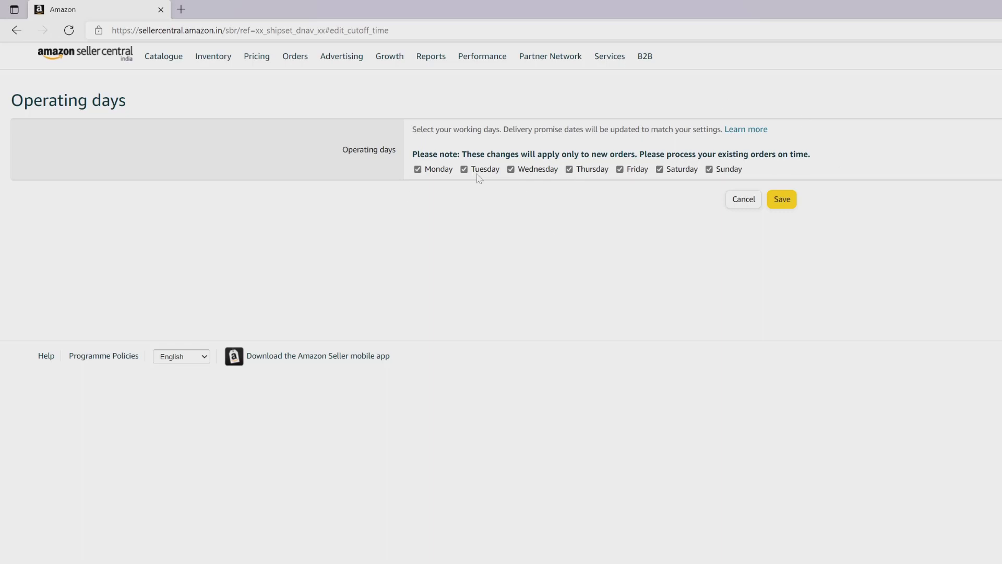
mouse_move(782, 199)
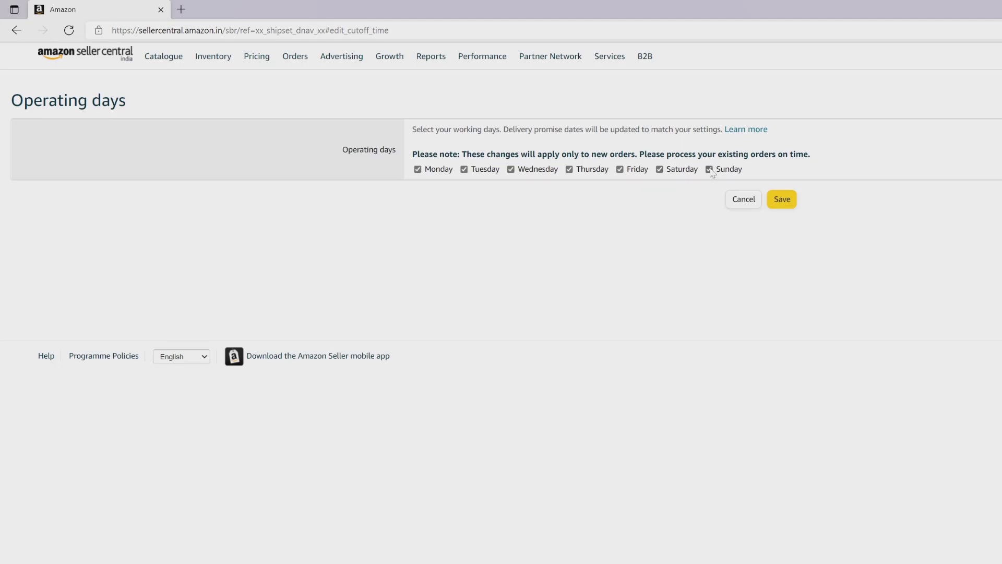
Keep all seven days after the Sunday warning and save the operating schedule
left_click(710, 169)
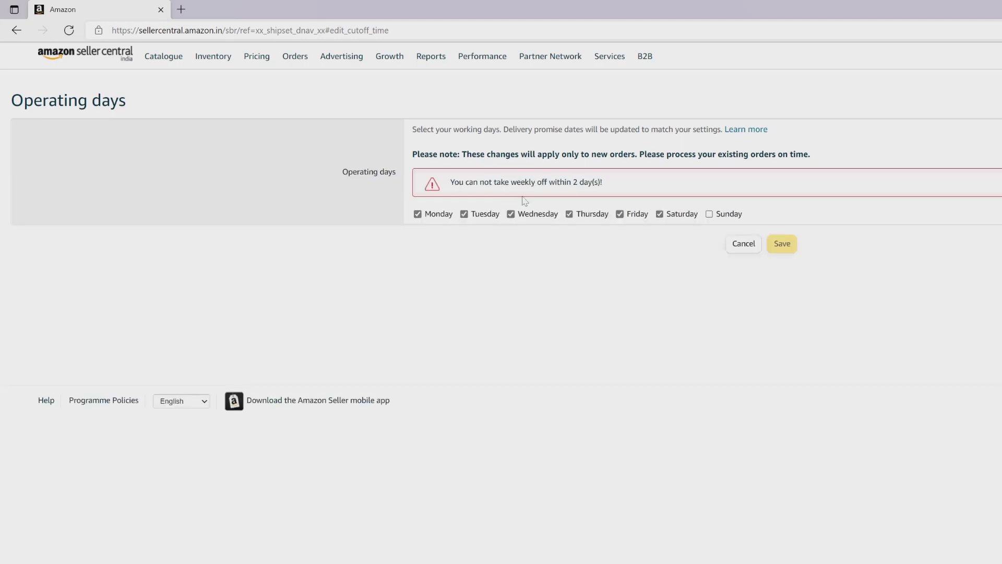
mouse_move(559, 196)
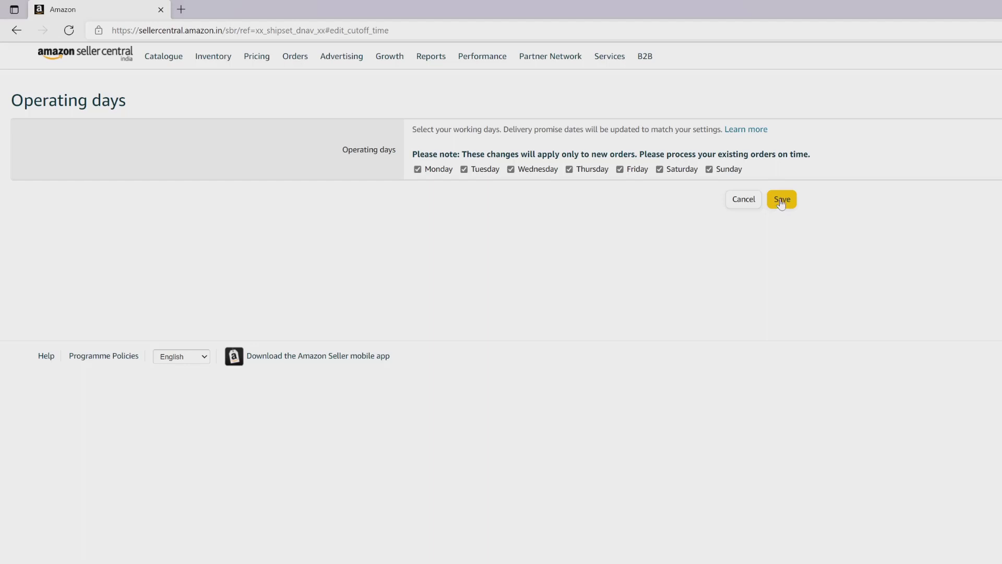
left_click(782, 200)
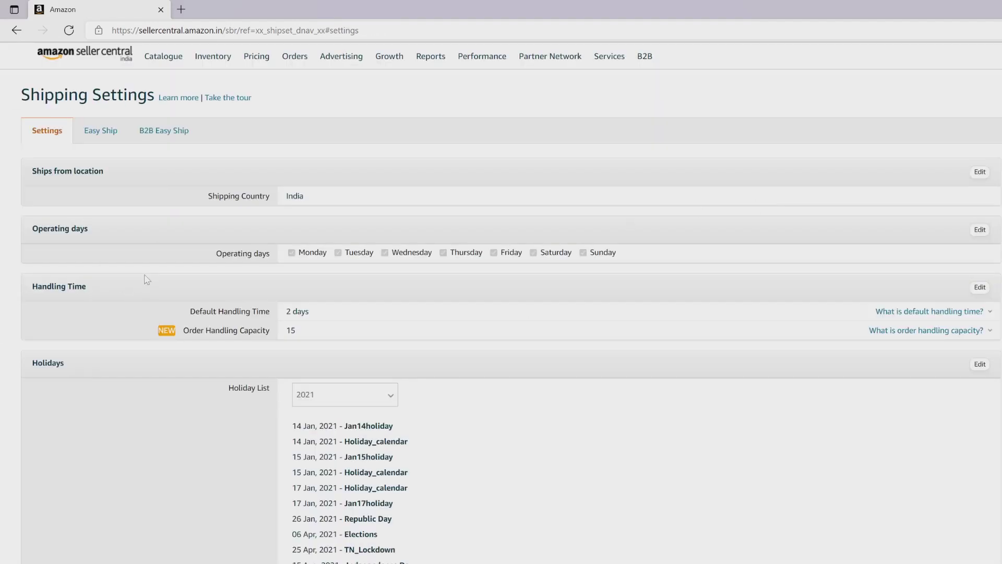